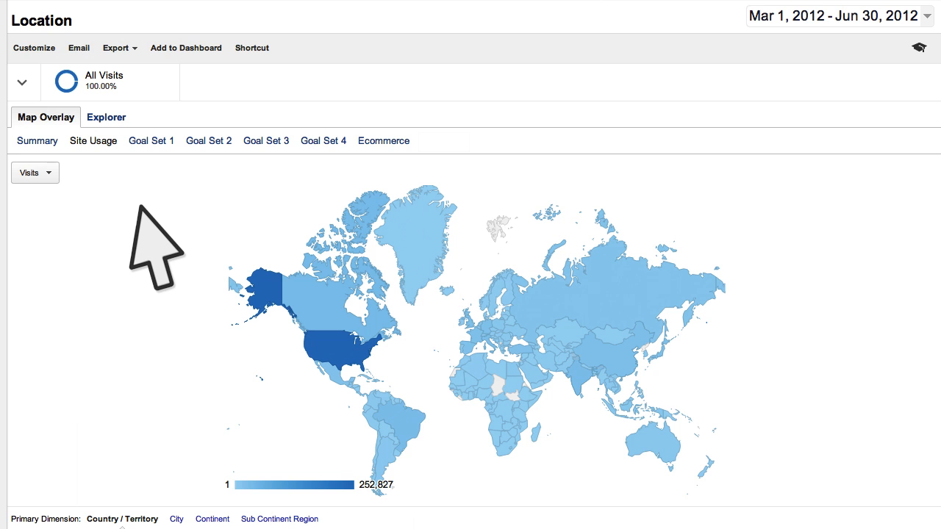
Step: Drill the location map through continent, sub-continent, then the United States by region, metro and city
scroll(down, 3)
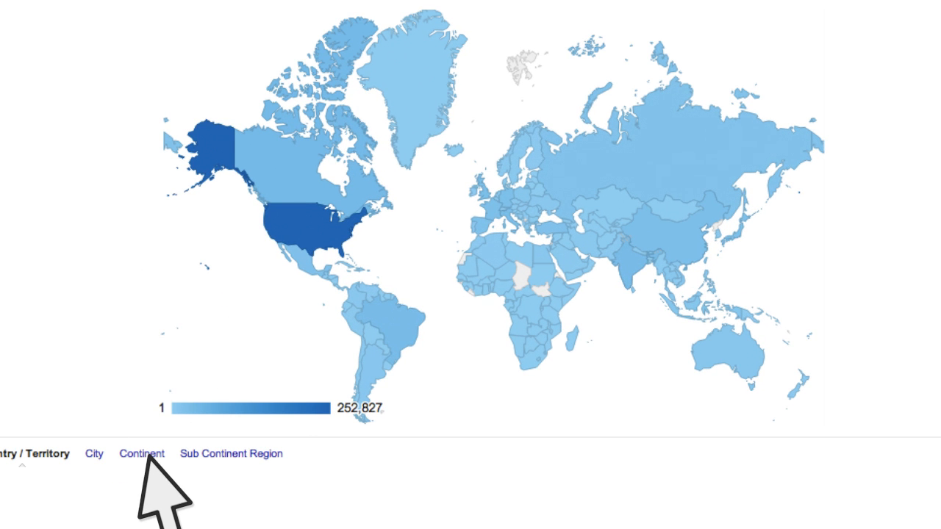
click(141, 453)
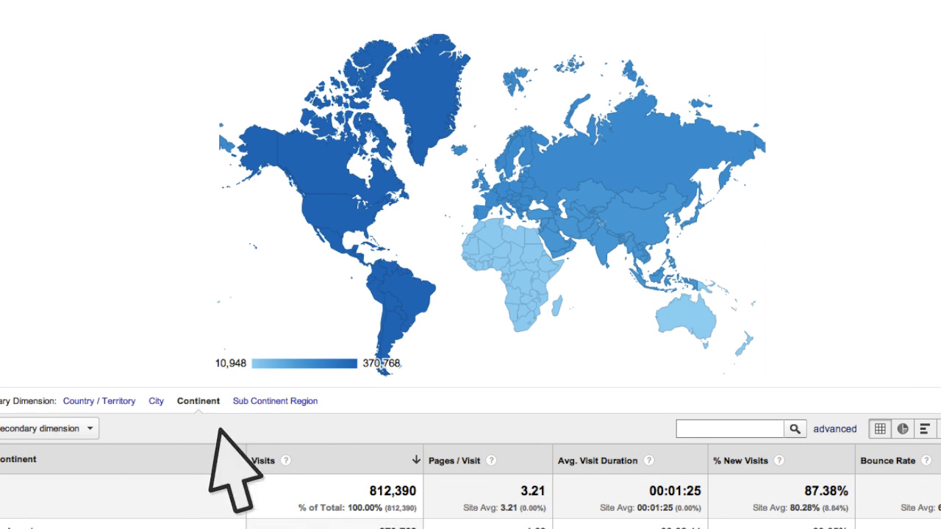
click(274, 400)
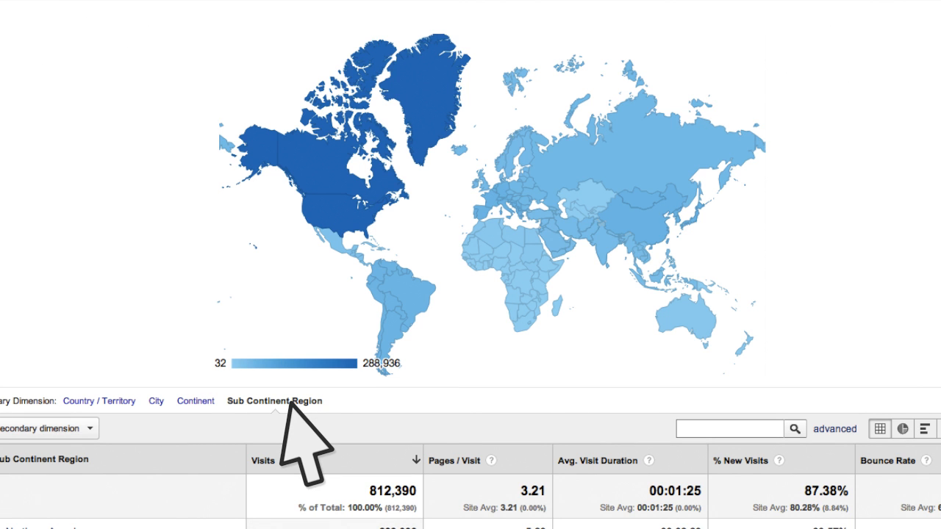
click(100, 400)
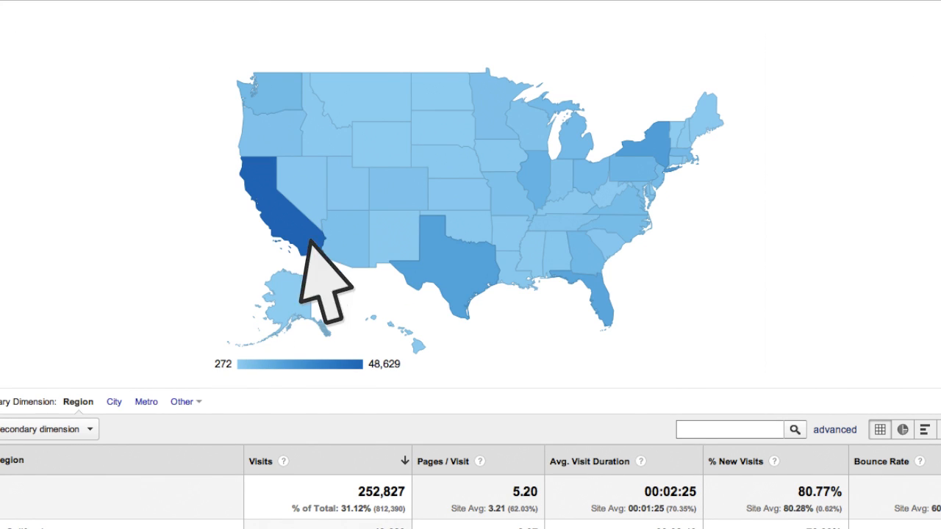
click(114, 401)
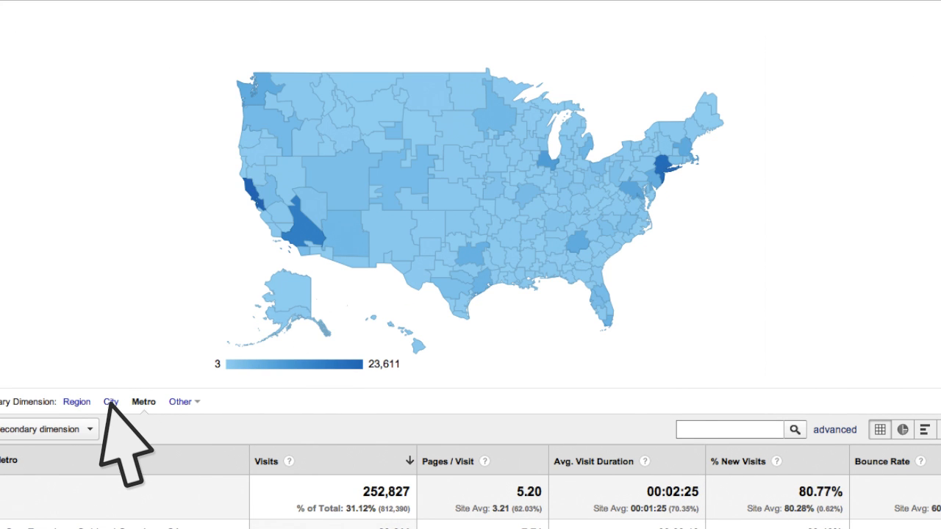
click(110, 401)
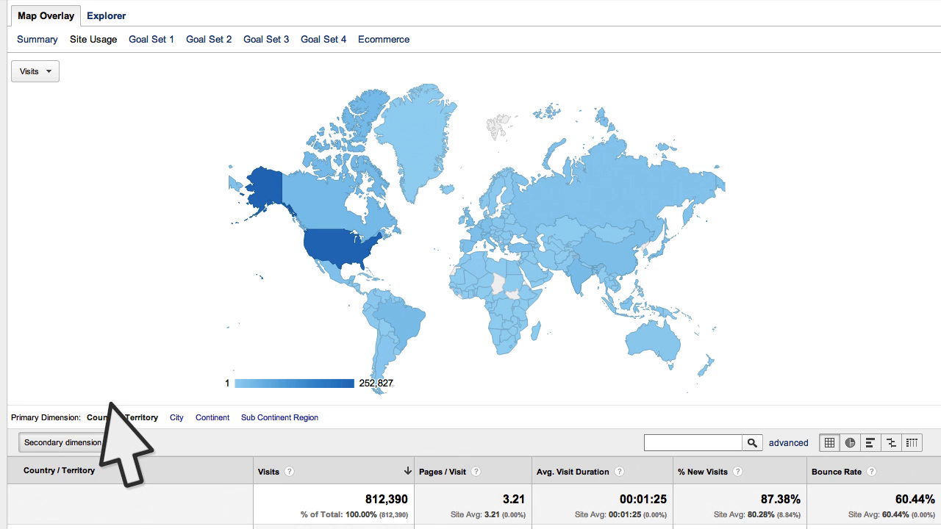
mouse_move(58, 100)
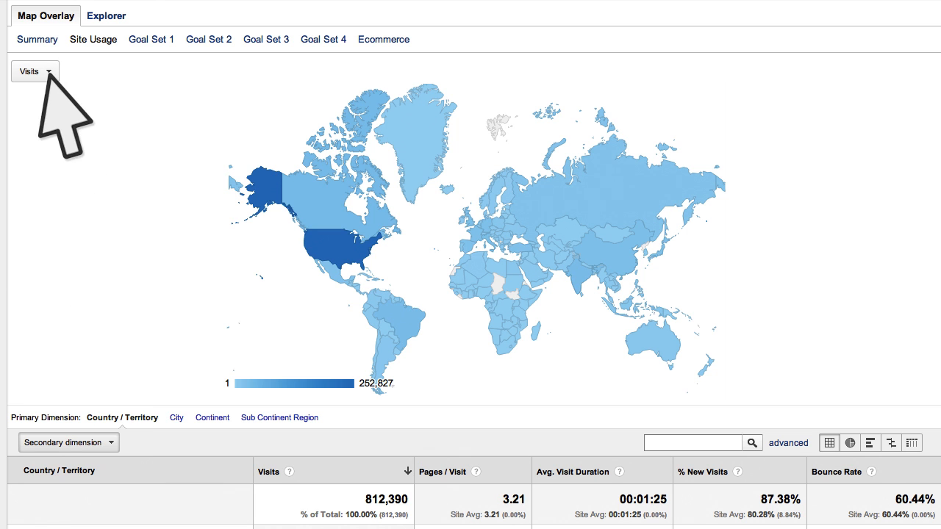
Step: Recolour the map by % New Visits instead of total visits
click(35, 71)
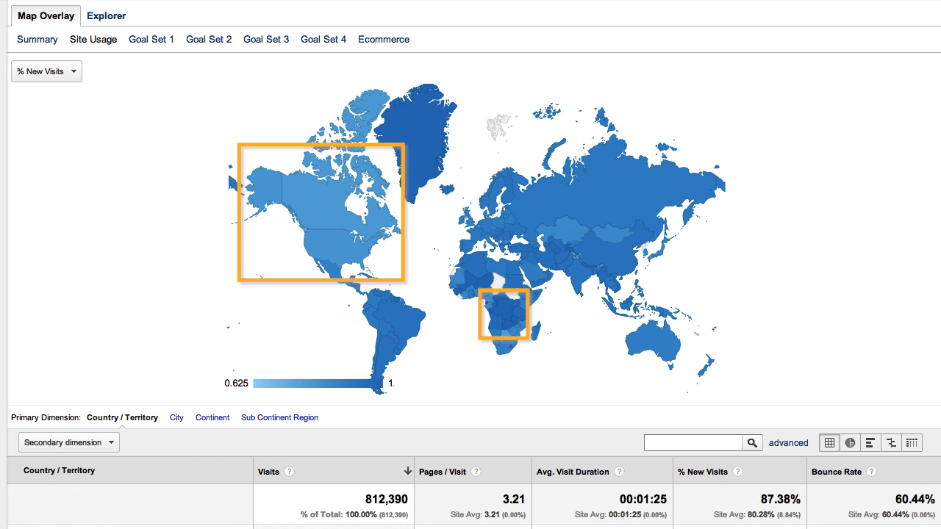
click(321, 209)
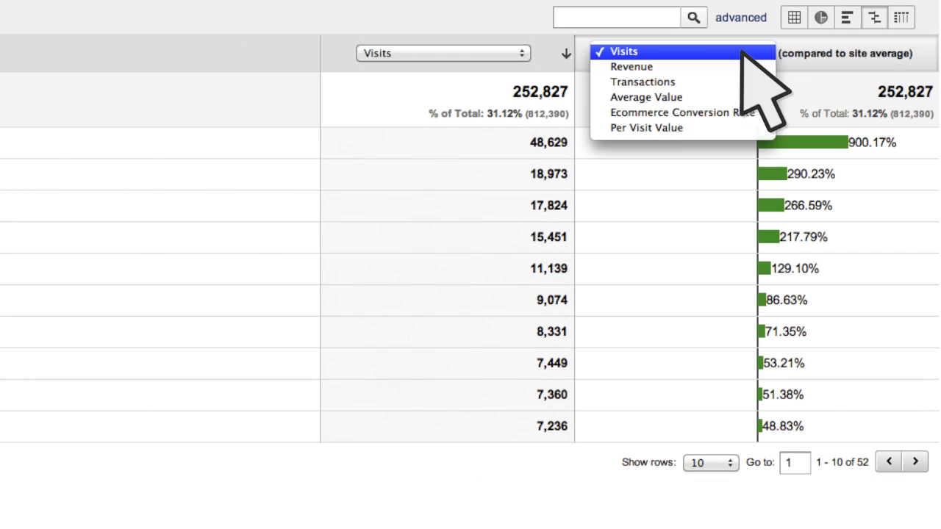
Step: Show the country table in Comparison view with a metric measured against the site average
click(646, 97)
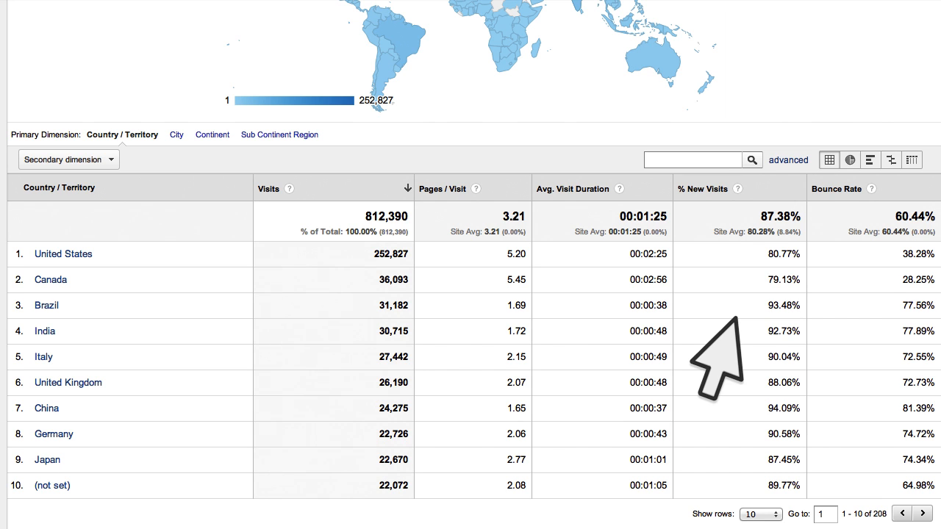
click(891, 170)
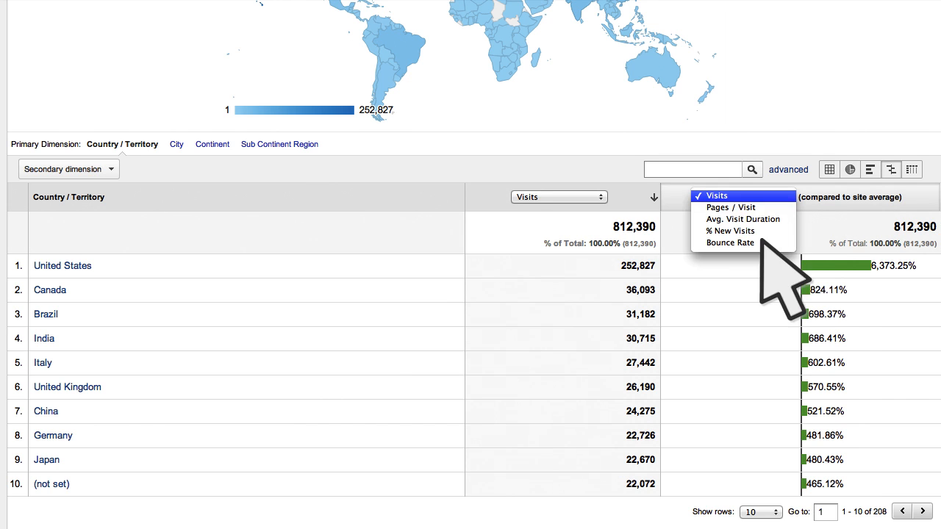
click(730, 243)
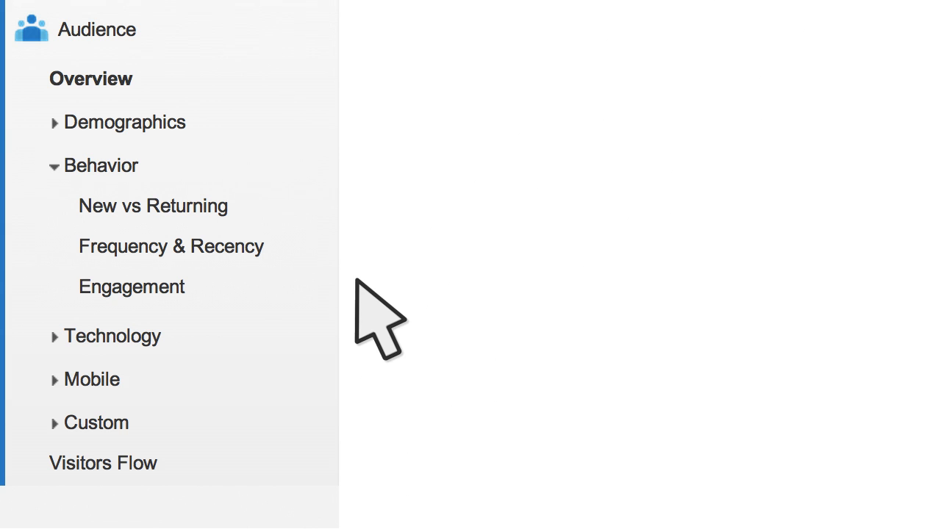
Step: View the New vs Returning visitors report and review its figures down the page
click(153, 206)
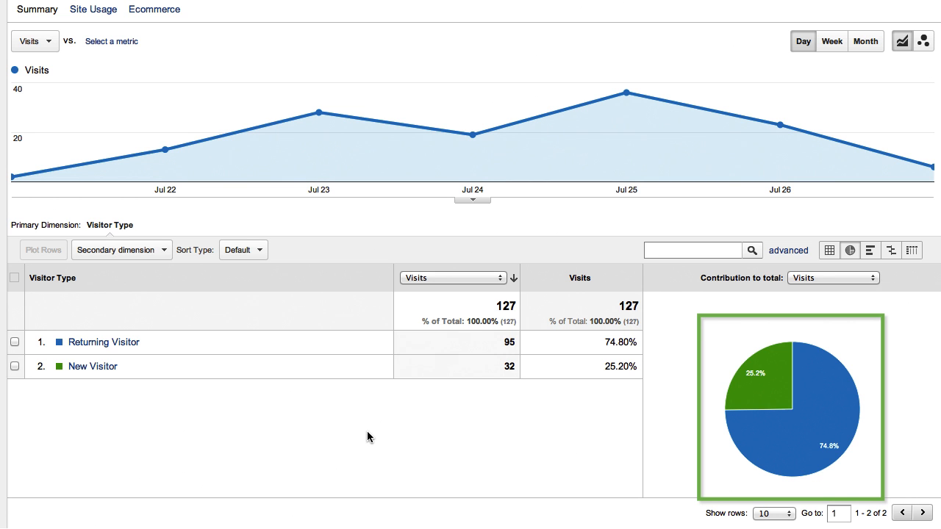
scroll(down, 3)
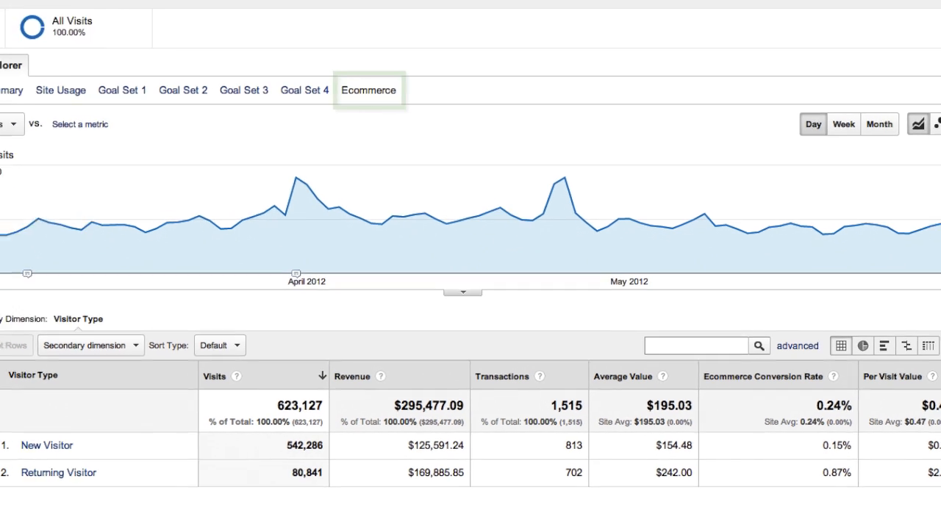
scroll(up, 3)
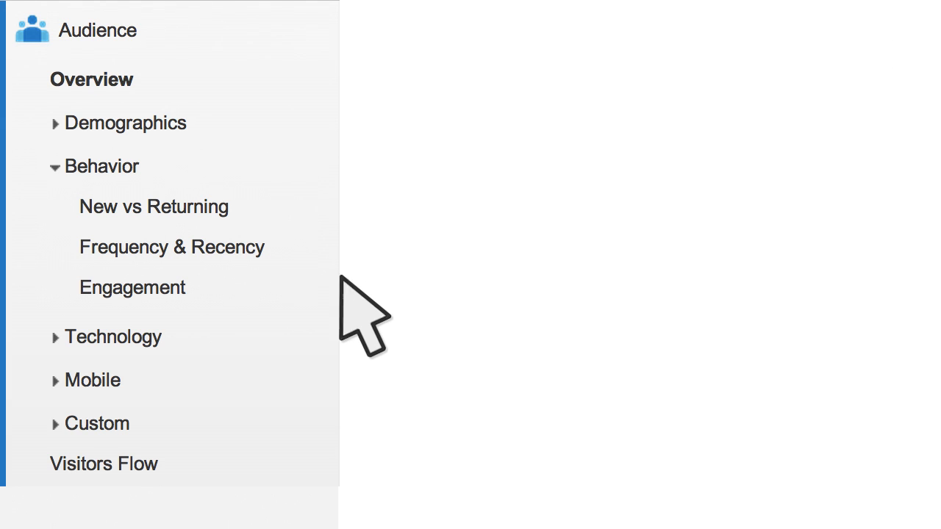
Step: View the Frequency & Recency report distributed by days since last visit
click(170, 247)
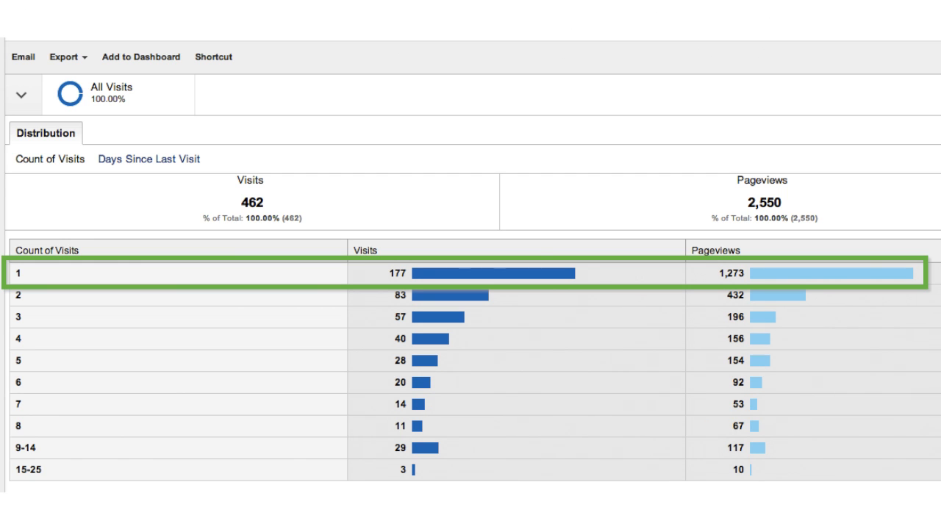
mouse_move(213, 213)
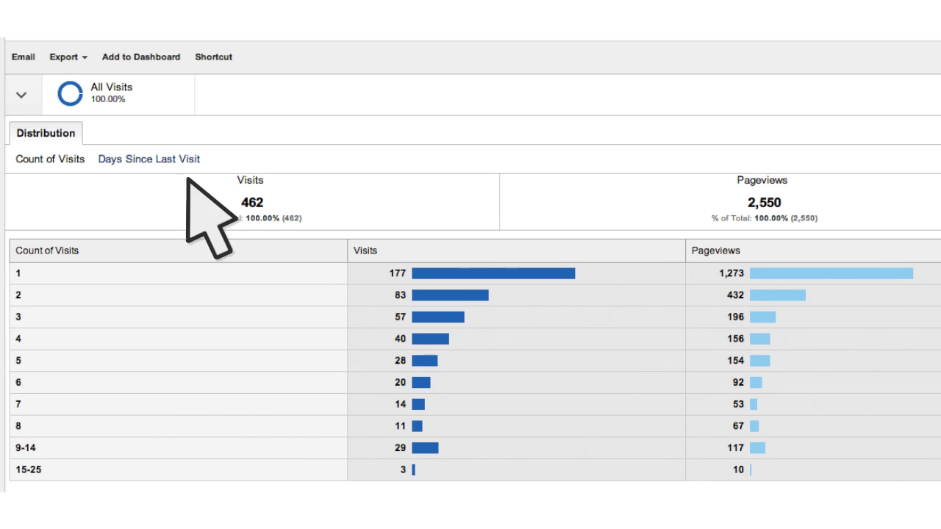
click(148, 158)
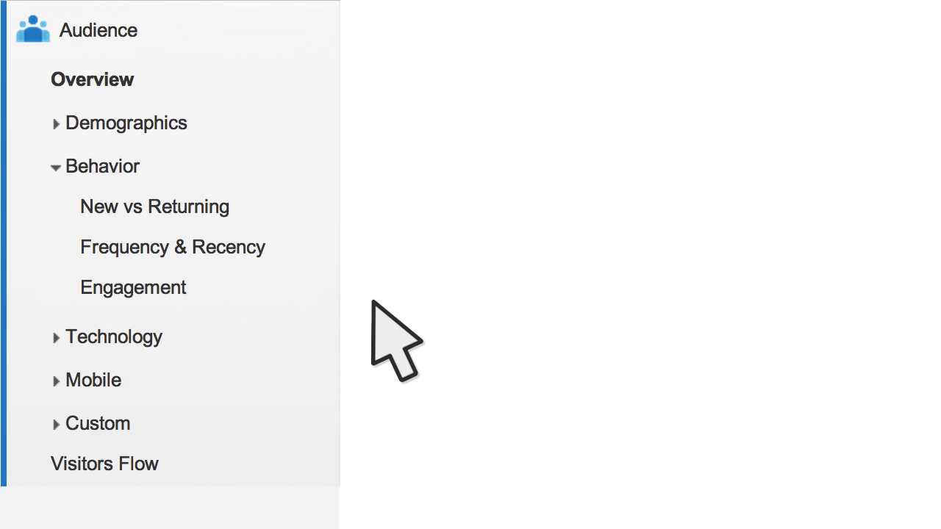
Step: Review the Engagement visit-duration breakdown, then expand the Technology reports
click(133, 287)
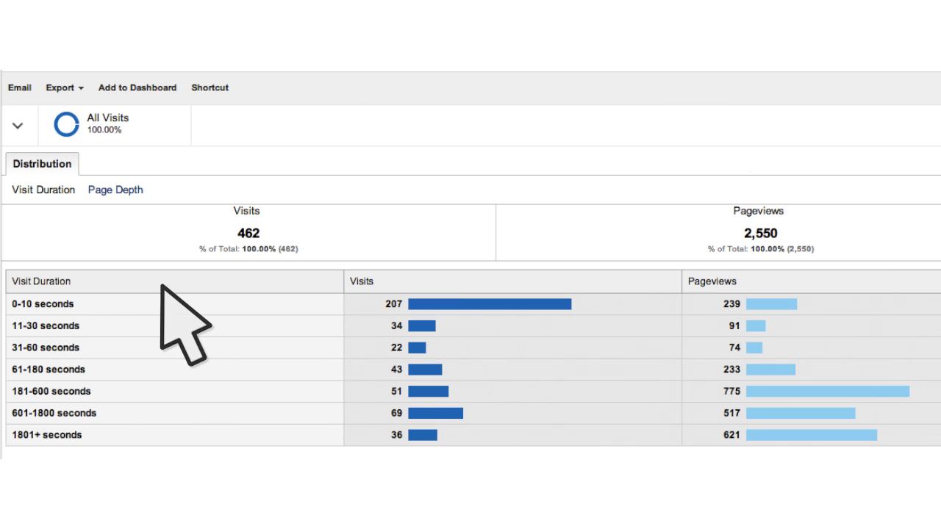
click(114, 189)
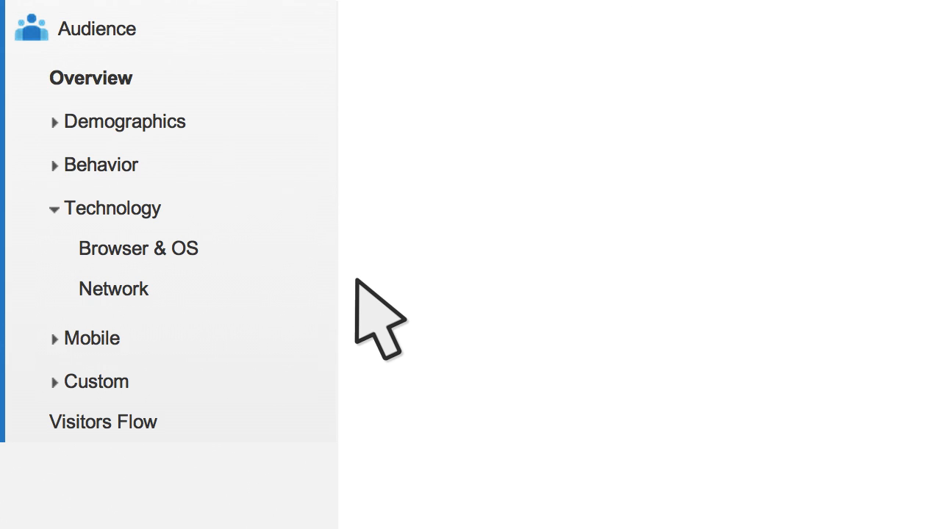
mouse_move(213, 287)
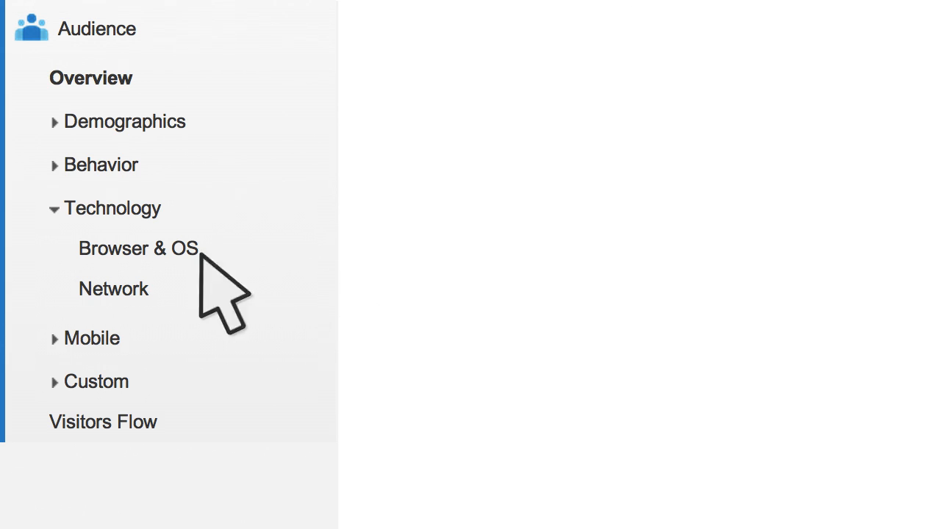
Step: View the Browser & OS technology report
click(139, 247)
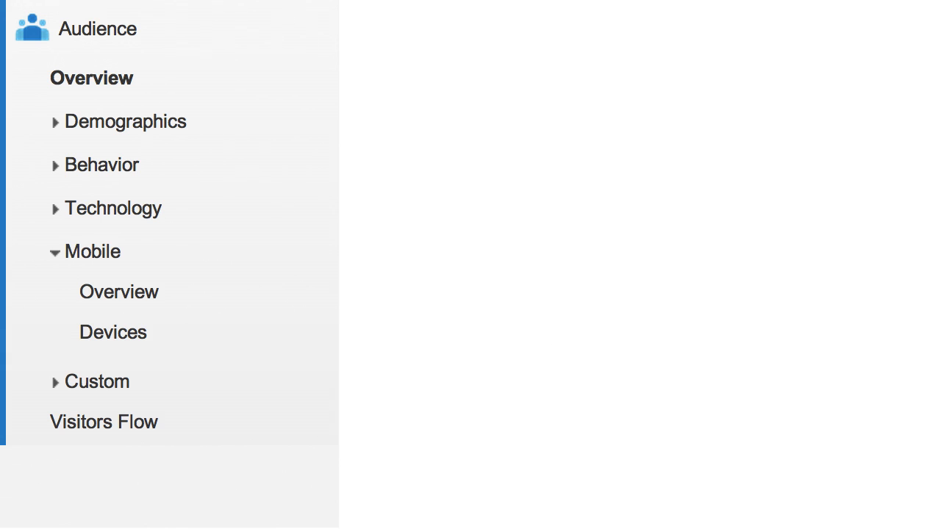
Step: View the Mobile Overview breakdown of desktop, mobile and tablet visits
click(113, 332)
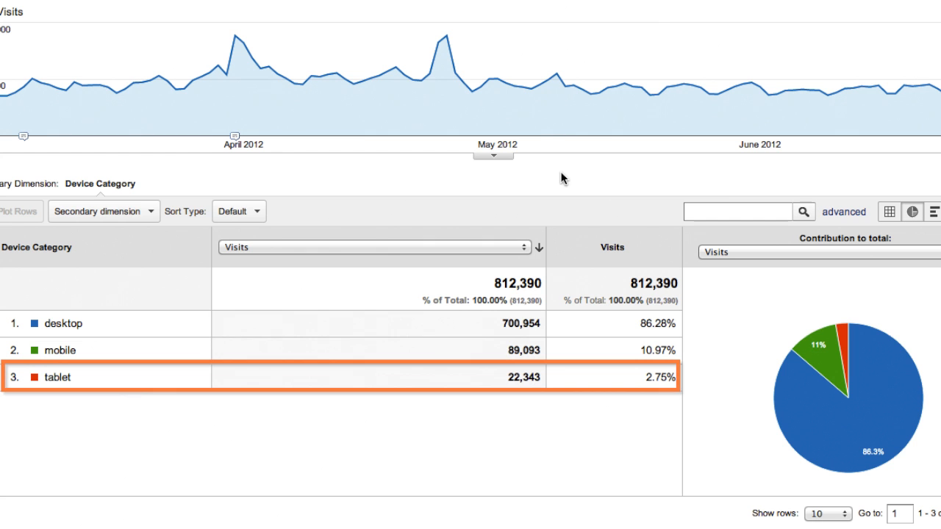
click(63, 324)
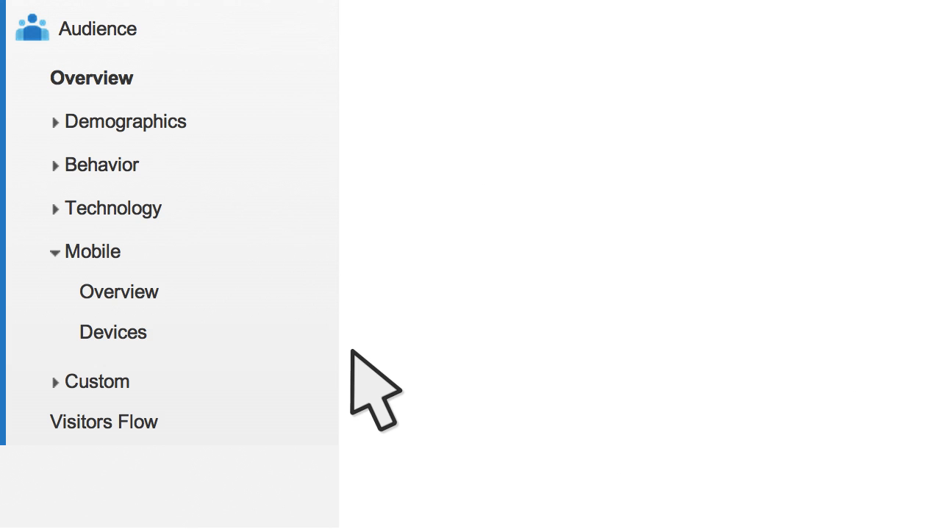
Step: View mobile Devices visits by brand, service provider, input method, operating system, then screen resolution
click(112, 332)
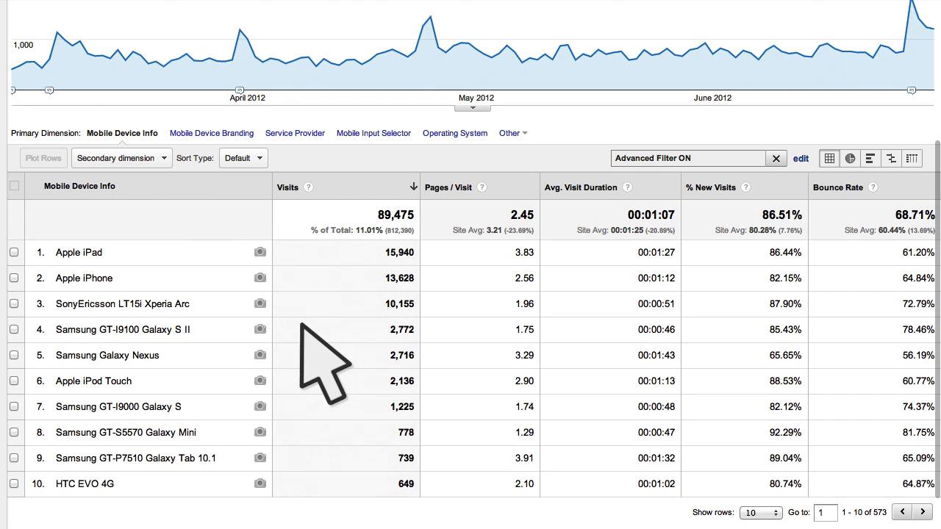
click(209, 133)
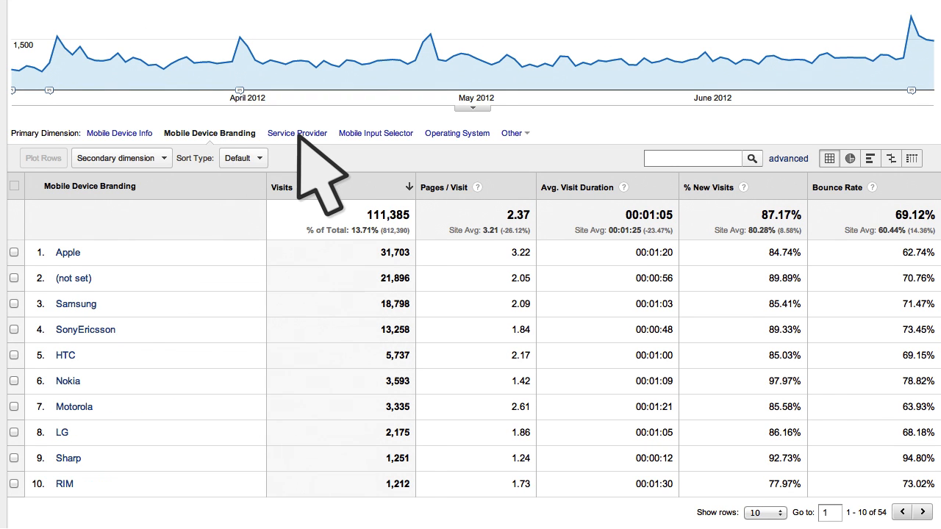
click(297, 133)
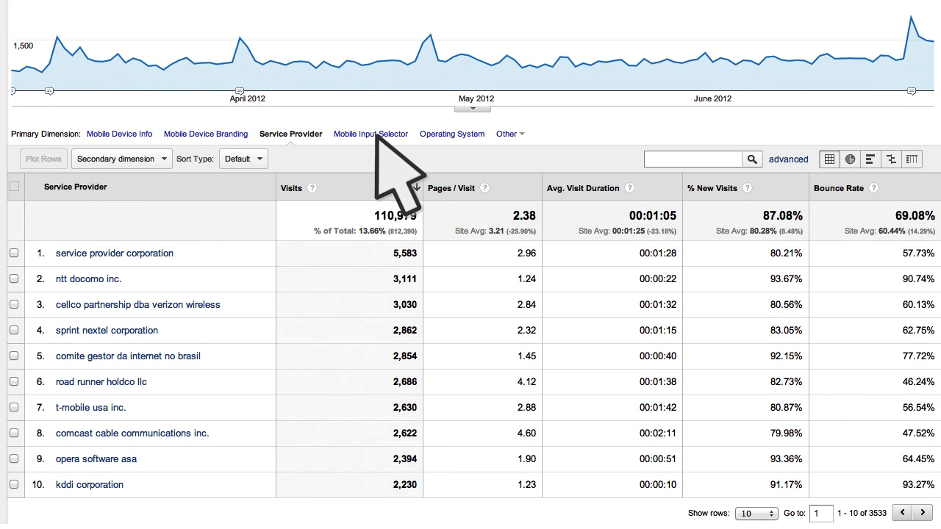
click(370, 133)
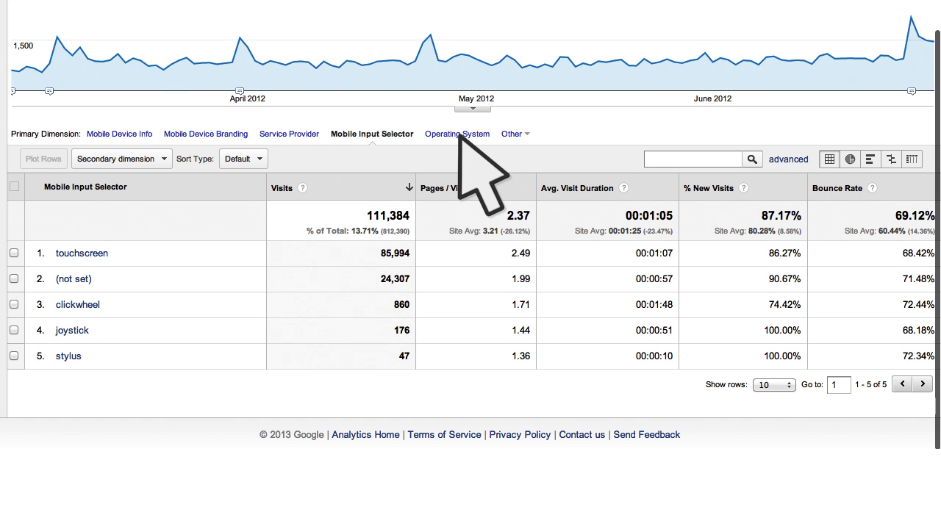
click(456, 134)
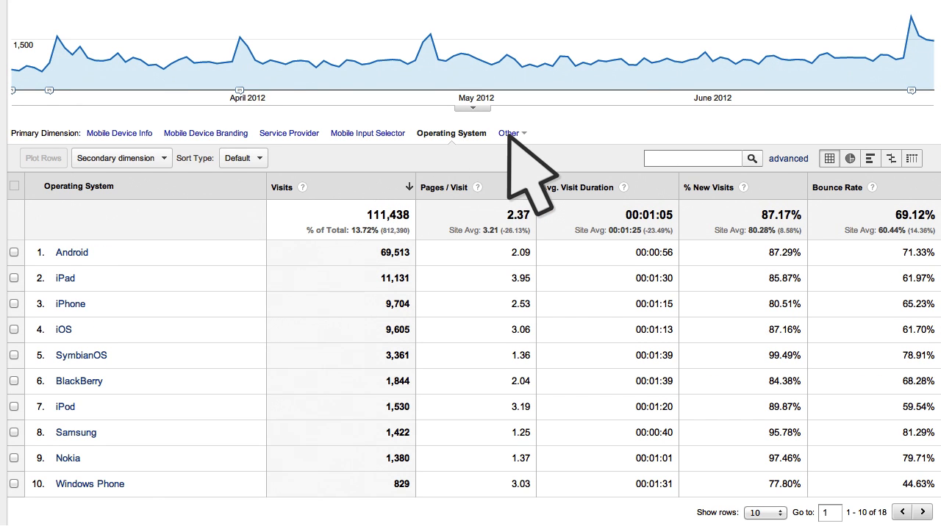
click(512, 133)
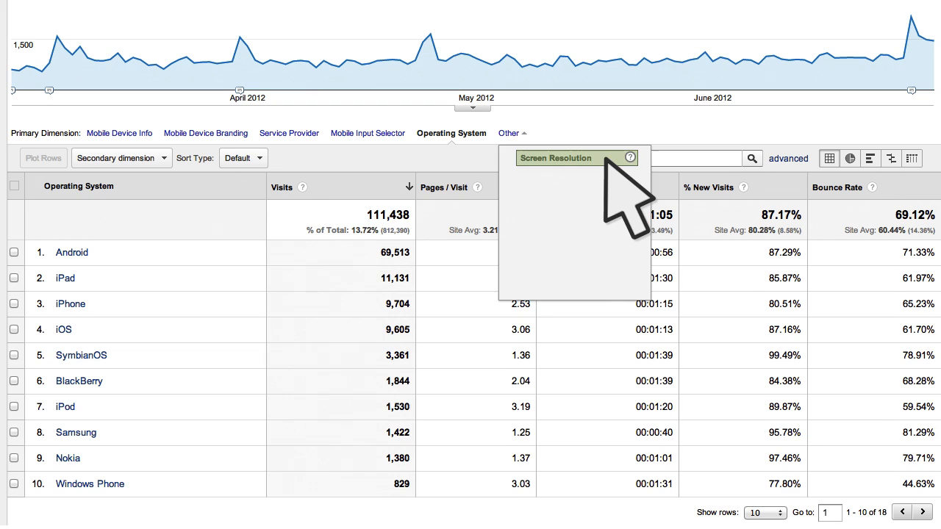
click(556, 158)
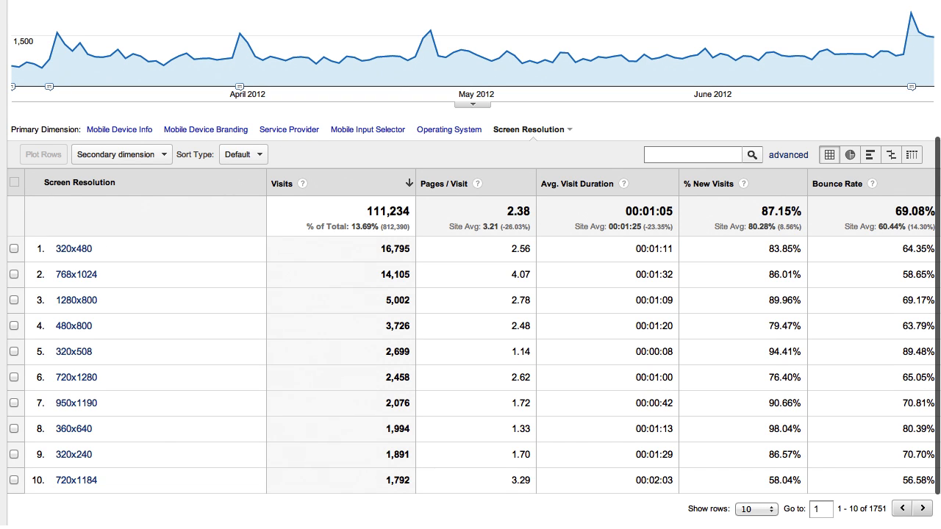
Step: Go to Admin to reach the Custom Dimensions definitions
click(850, 15)
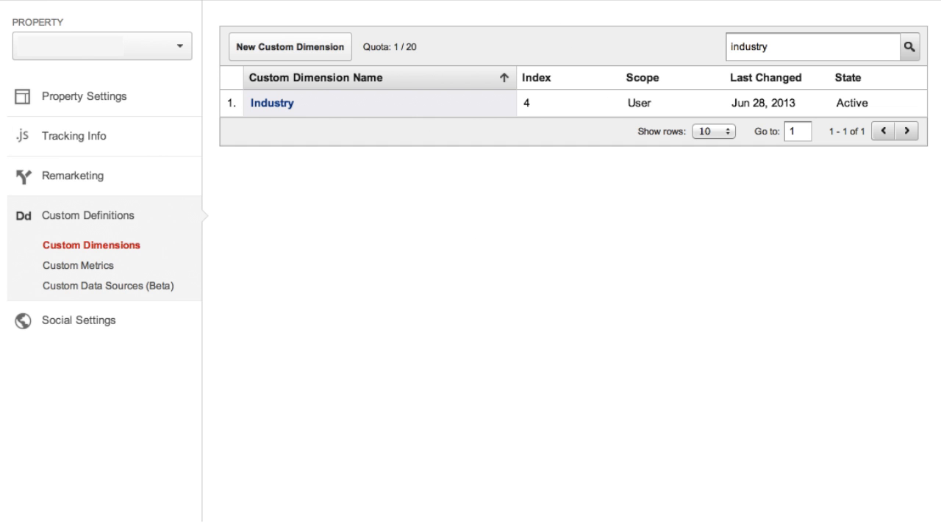
Step: View the visits report for the Industry custom dimension
click(272, 103)
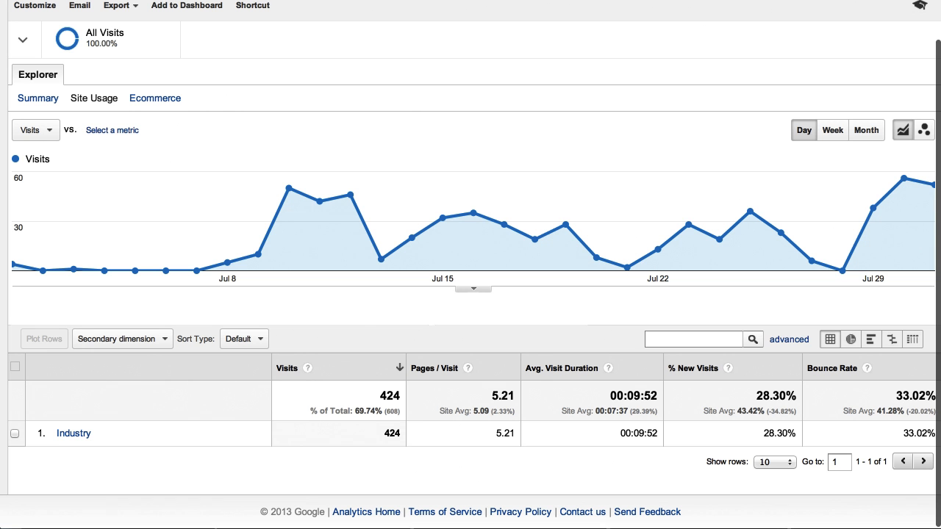
mouse_move(625, 206)
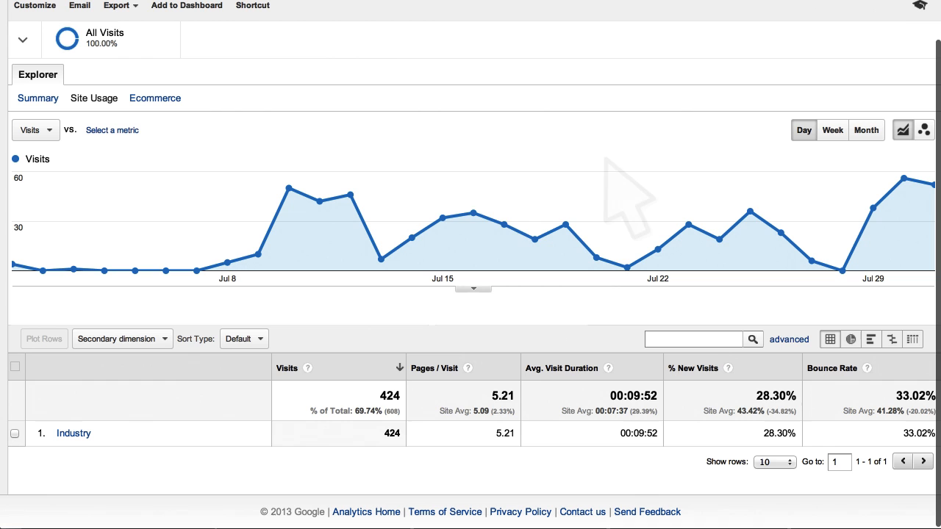